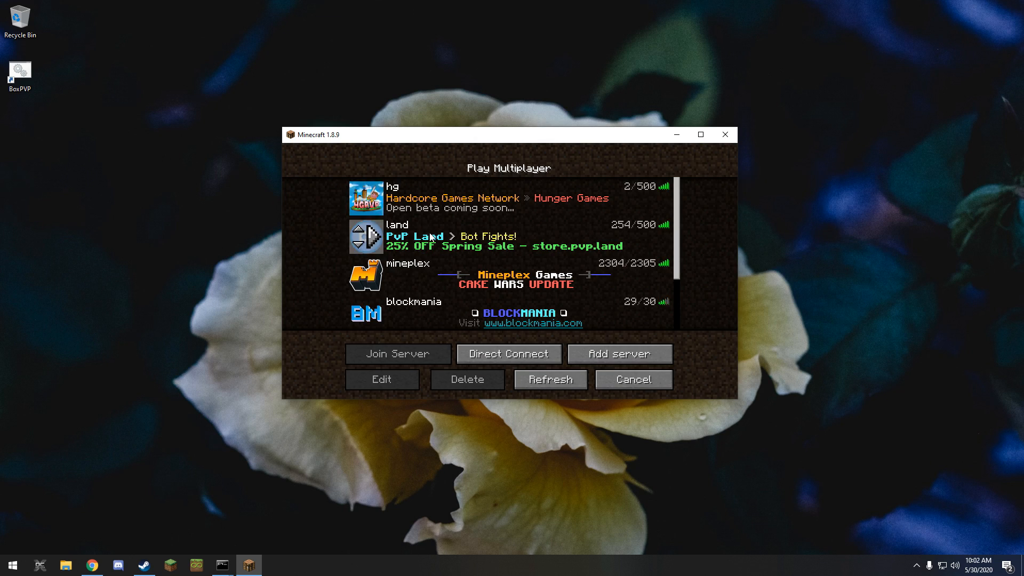
Download NBTExplorer-2.8.0.zip from the GitHub releases page and open the downloaded archive
scroll(down, 3)
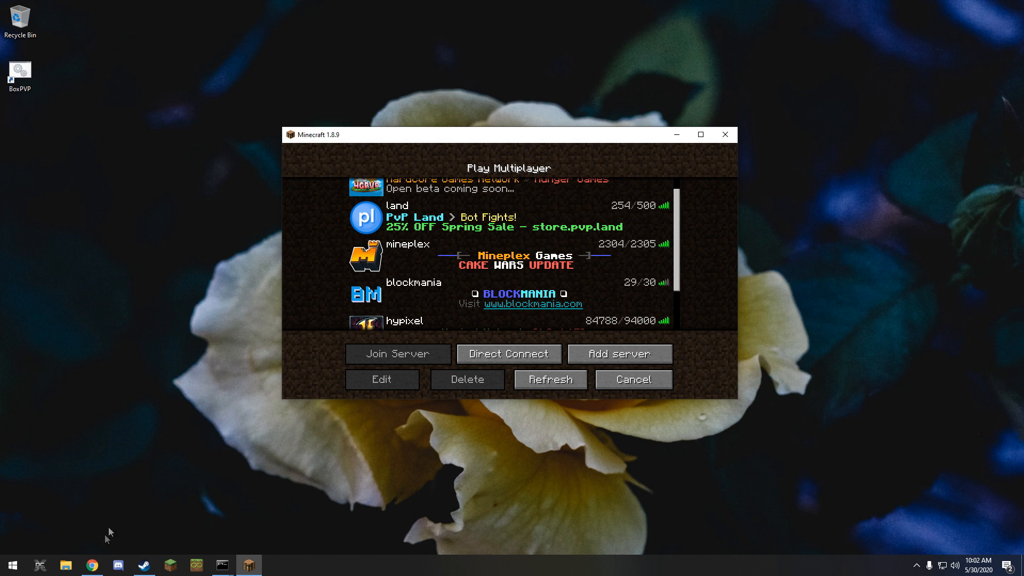
click(92, 566)
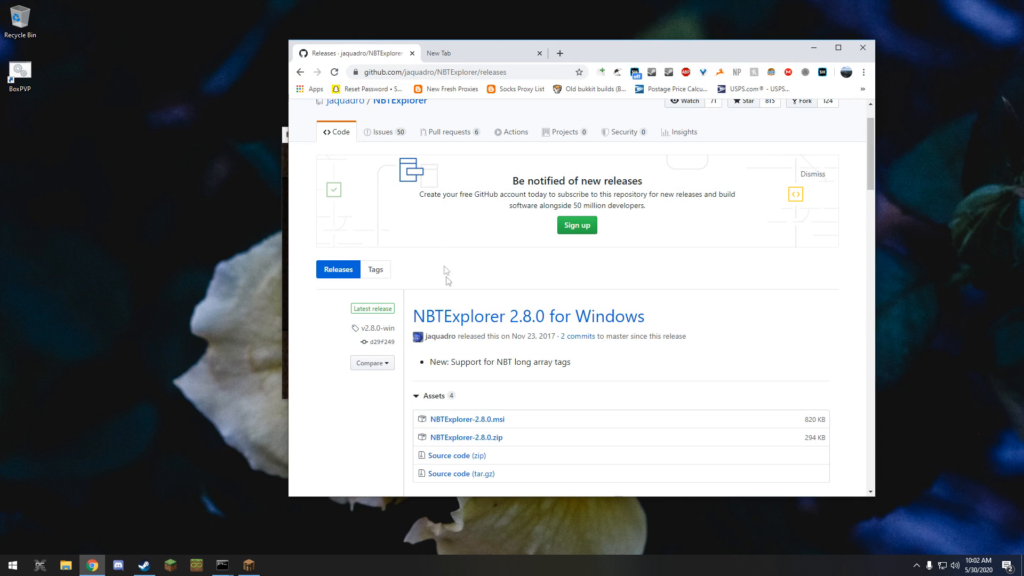
click(467, 419)
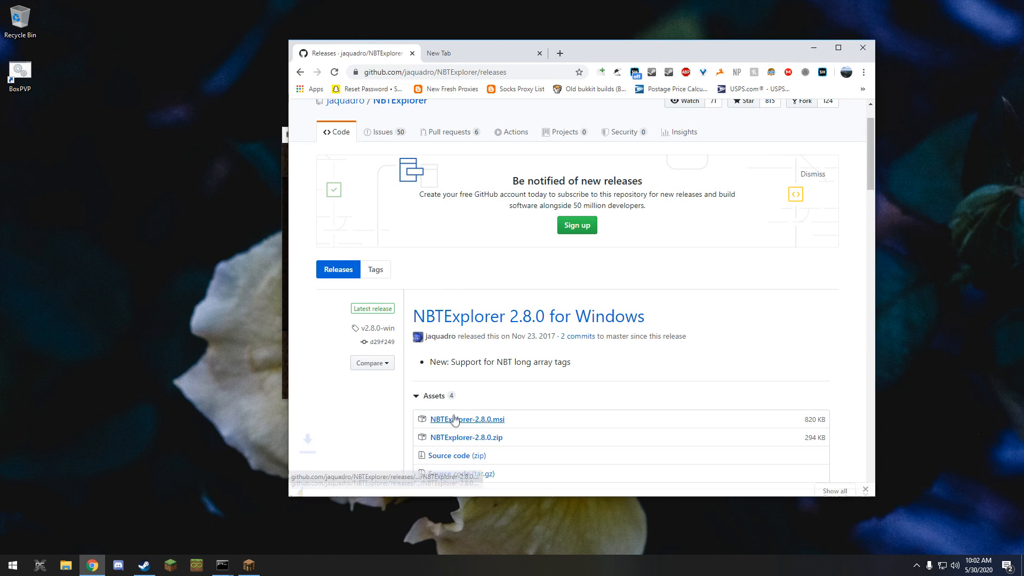
click(464, 438)
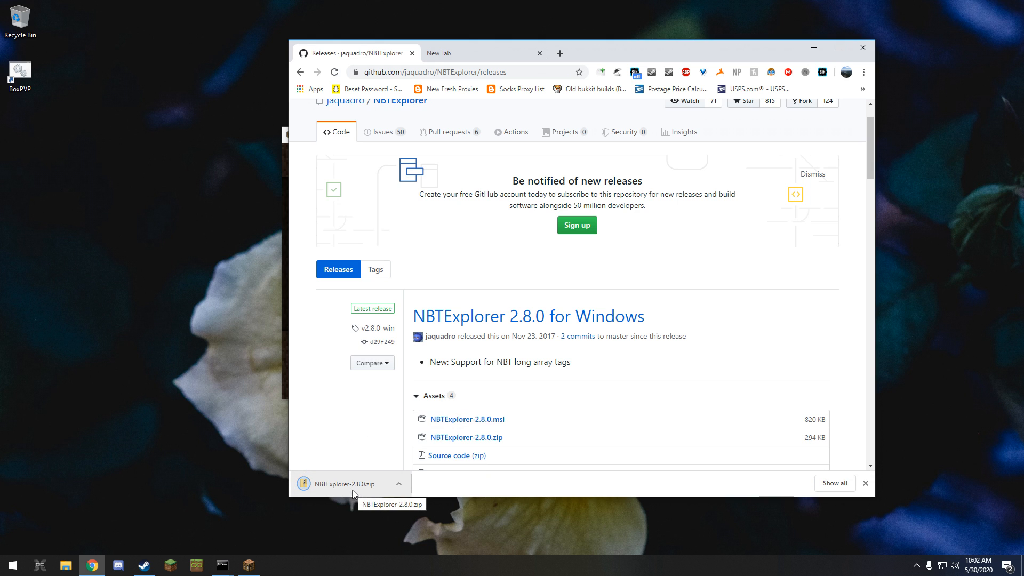
click(343, 483)
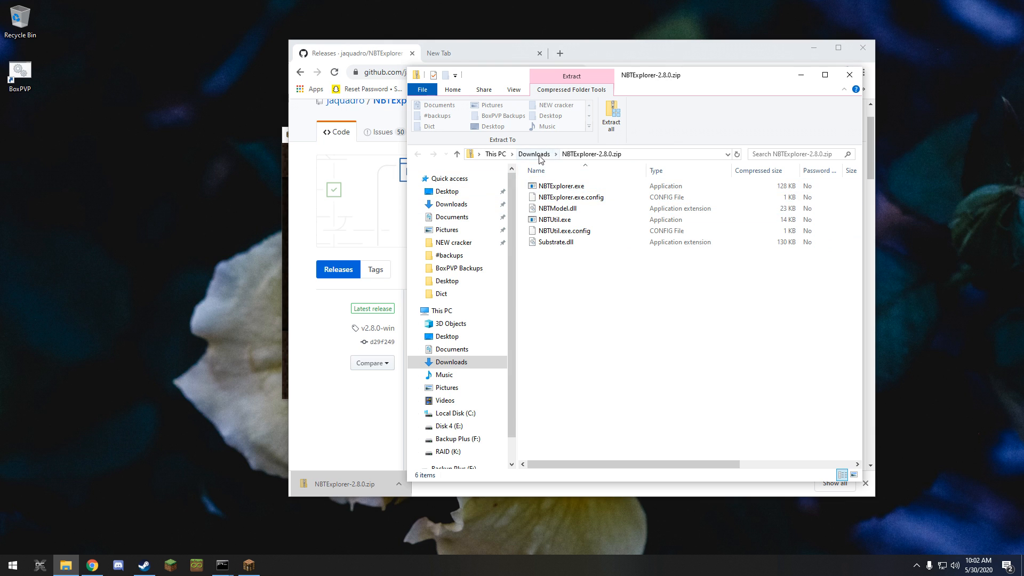
Extract NBTExplorer-2.8.0.zip into the suggested NBTExplorer-2.8.0 folder in Downloads
right_click(558, 186)
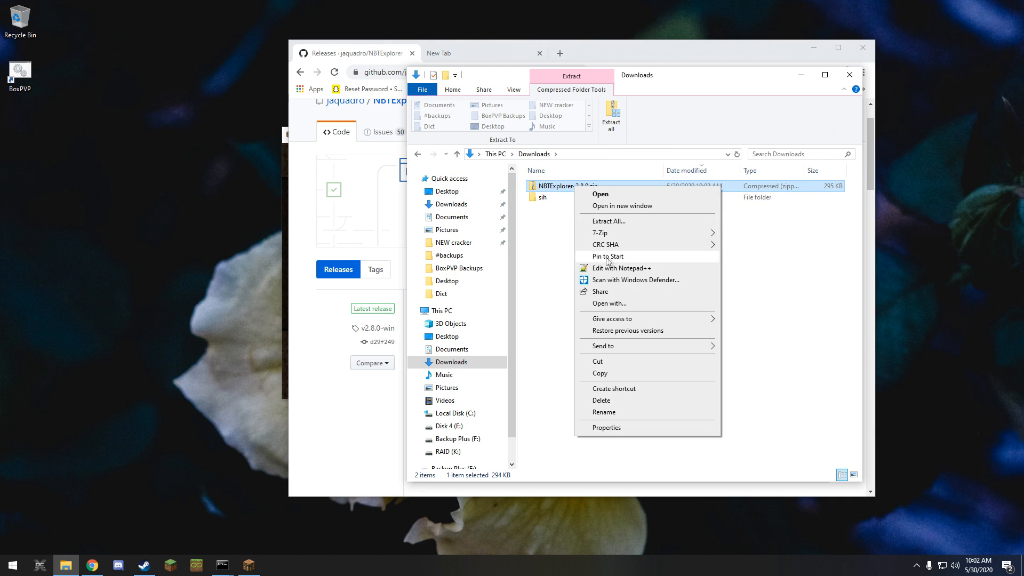
click(607, 221)
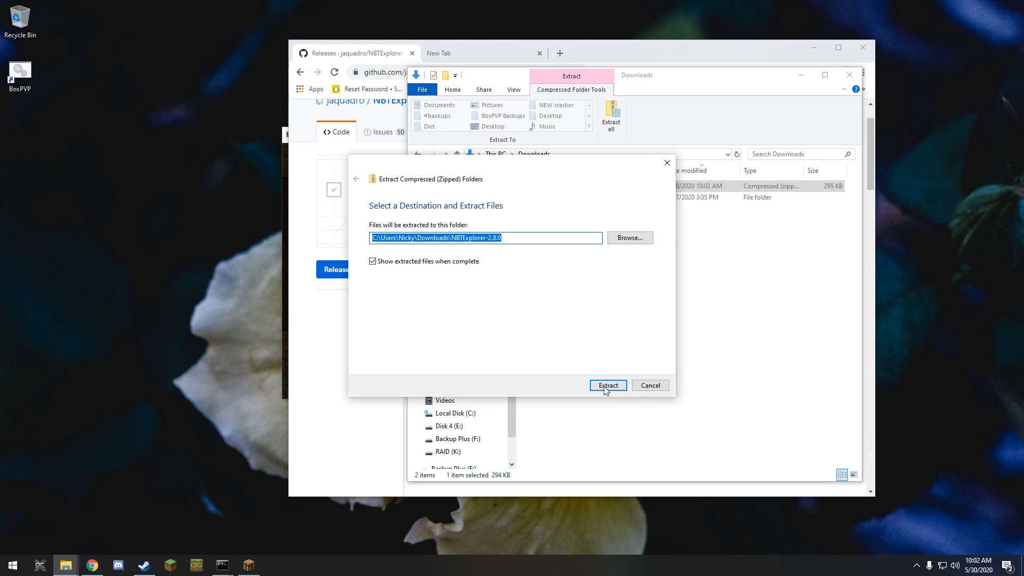
click(607, 385)
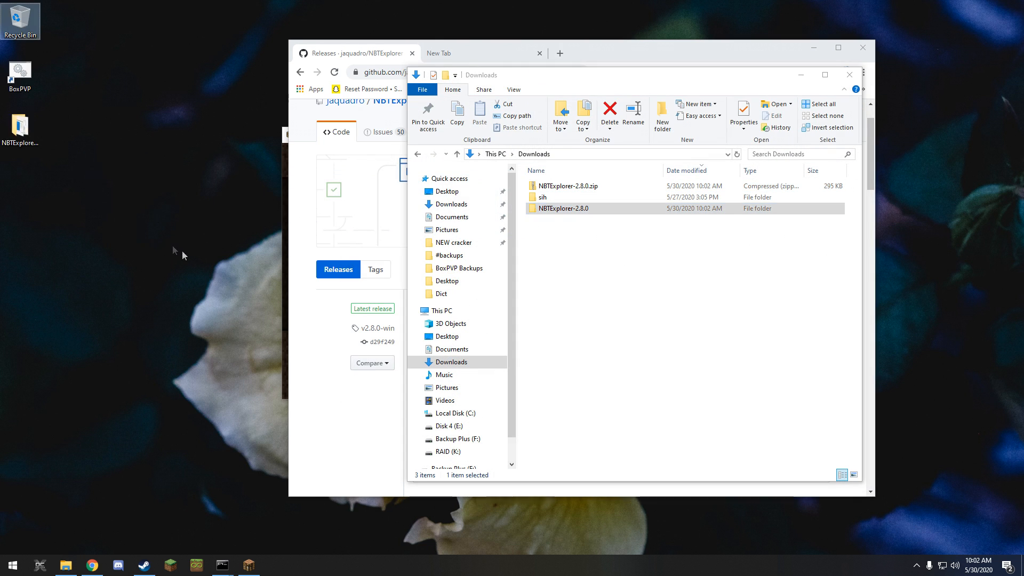
Launch NBTExplorer.exe from the extracted folder and browse into AppData\Roaming\.minecraft
double_click(563, 208)
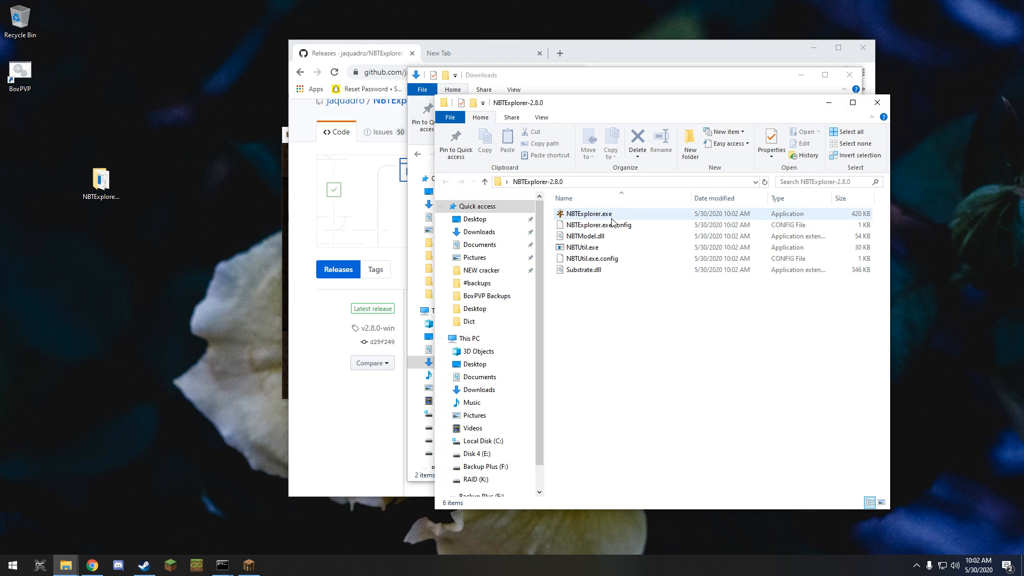
double_click(586, 213)
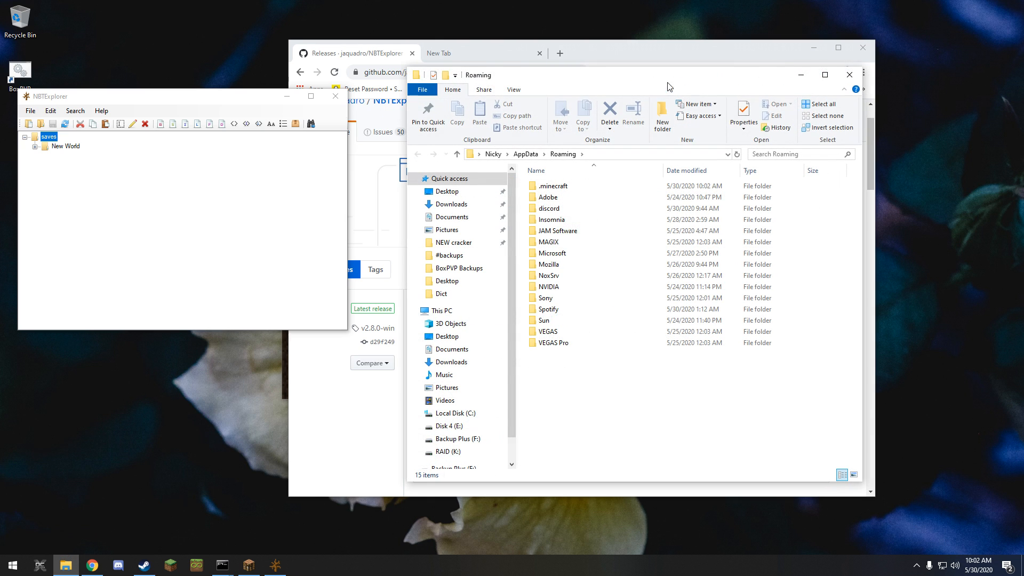
click(554, 185)
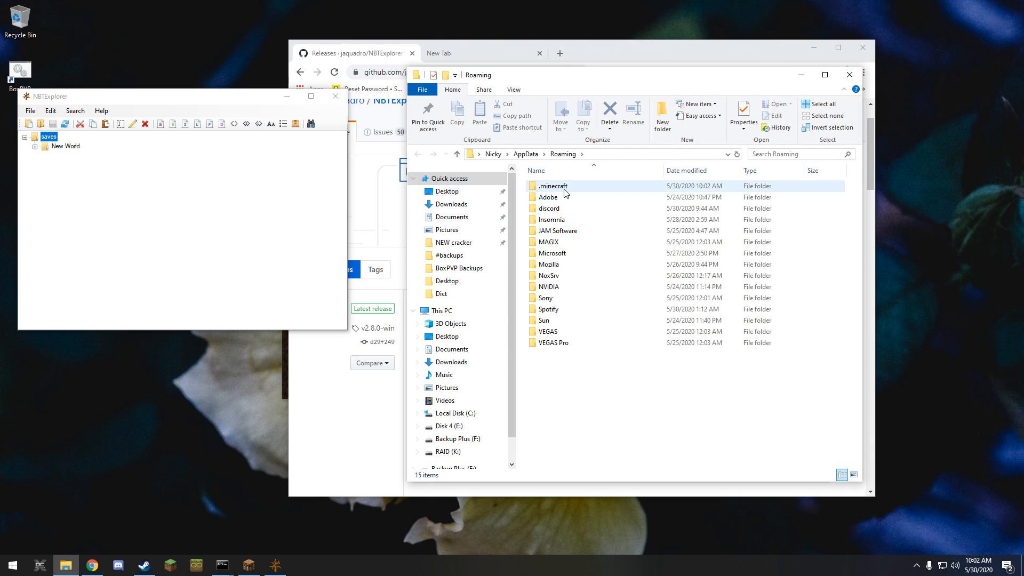
double_click(553, 185)
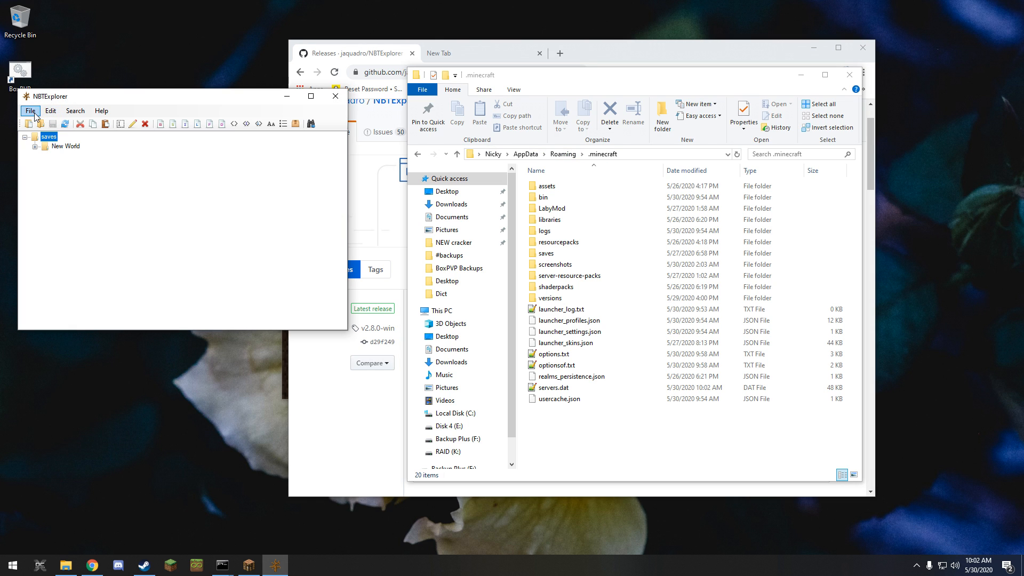
Leave Minecraft's multiplayer server list and bring up NBTExplorer's File menu
click(248, 565)
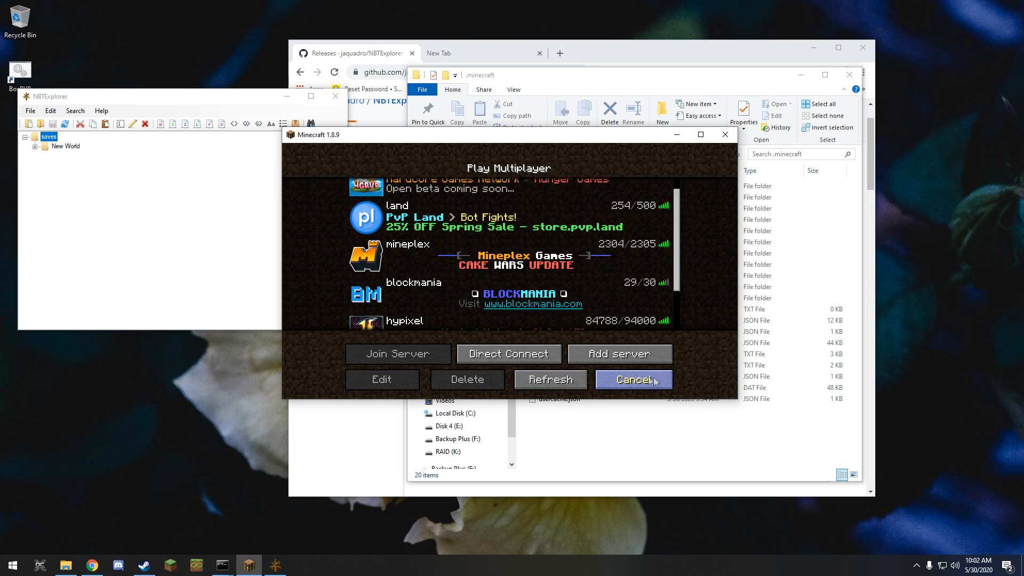
click(633, 379)
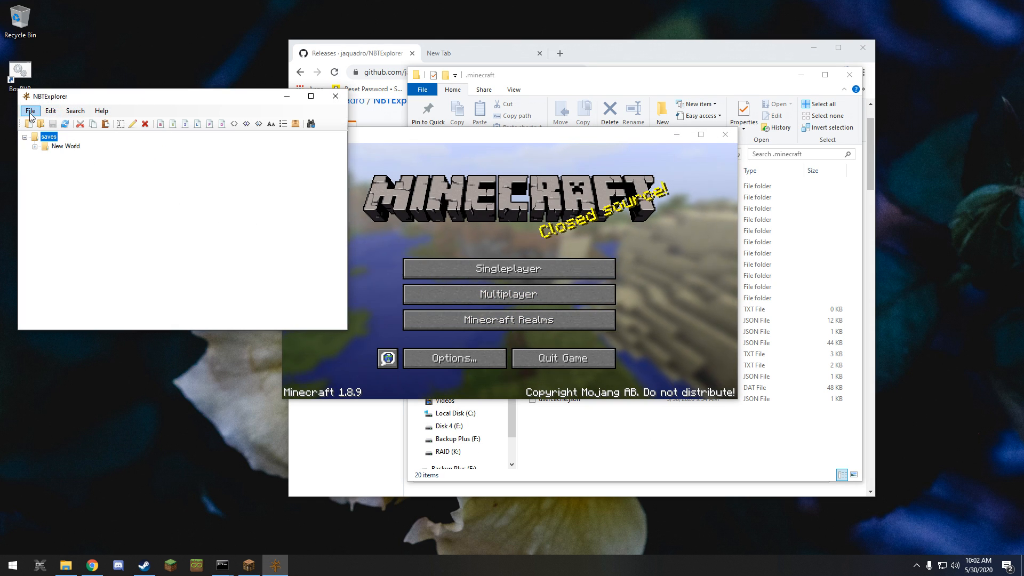
click(30, 110)
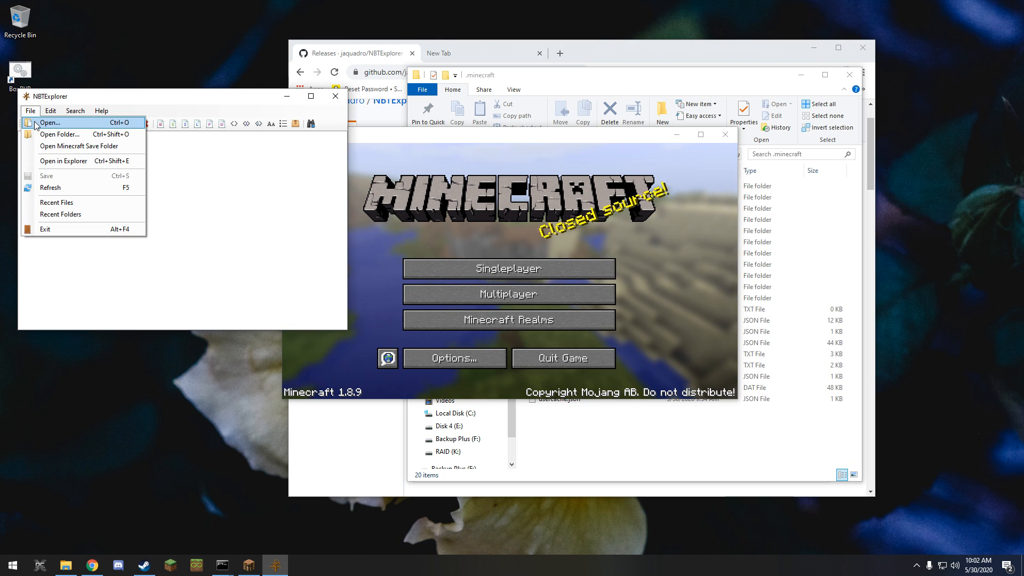
Load servers.dat from the .minecraft folder into NBTExplorer, listing its 5 server entries
click(50, 122)
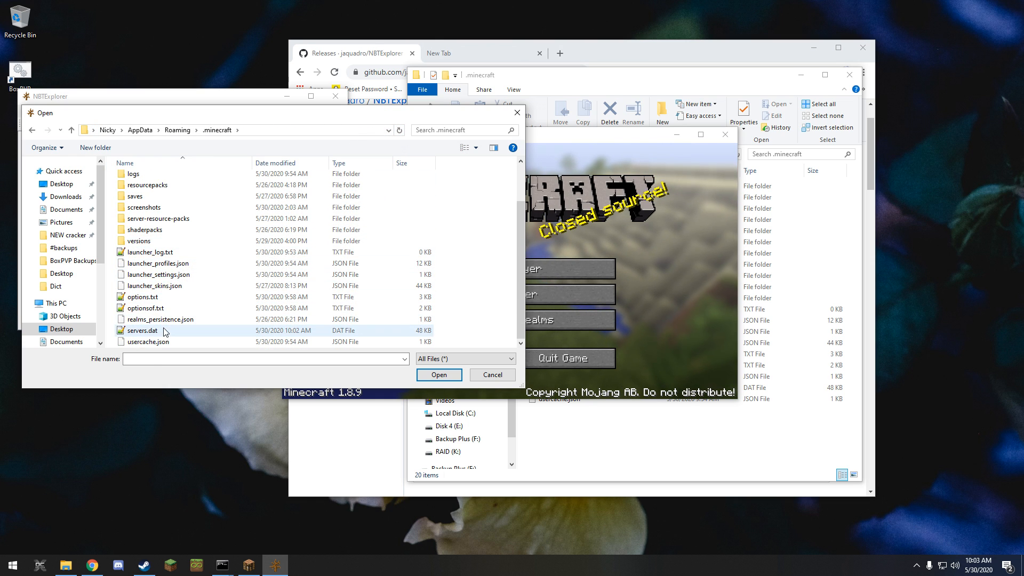
click(142, 331)
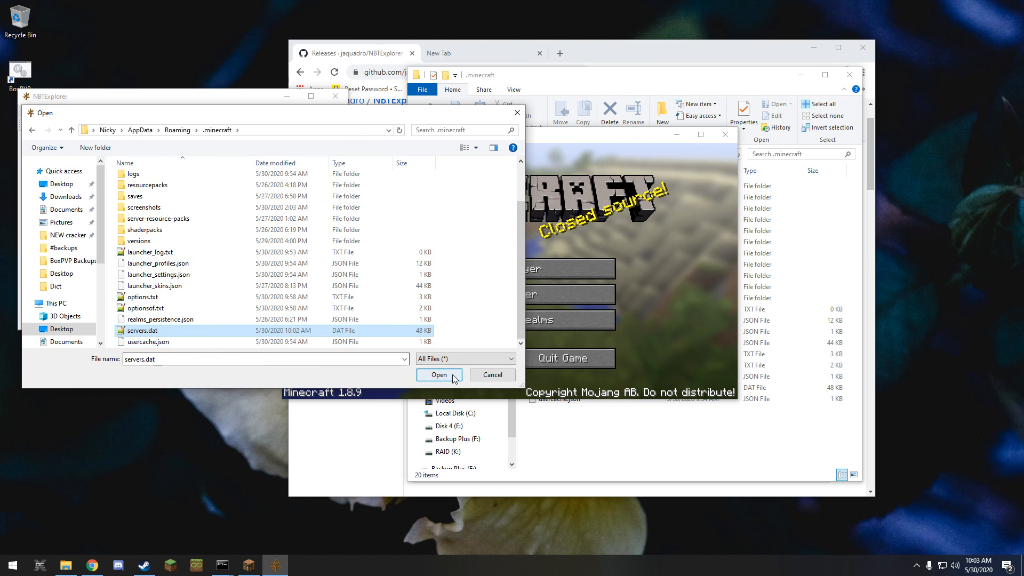
click(439, 374)
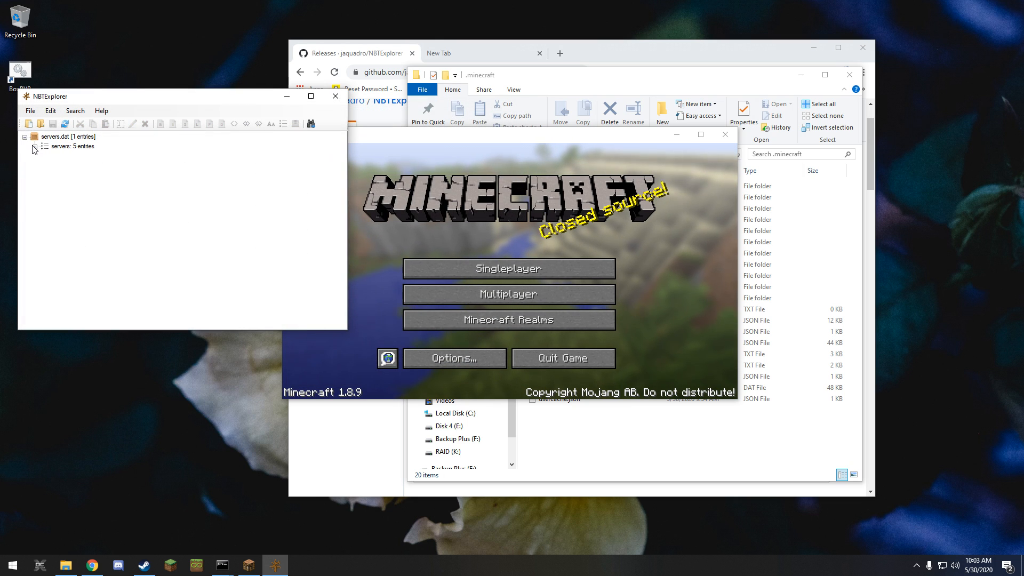
Expand the servers list to the first entry (ip hardcore.games) and select its name tag hg for editing
click(43, 146)
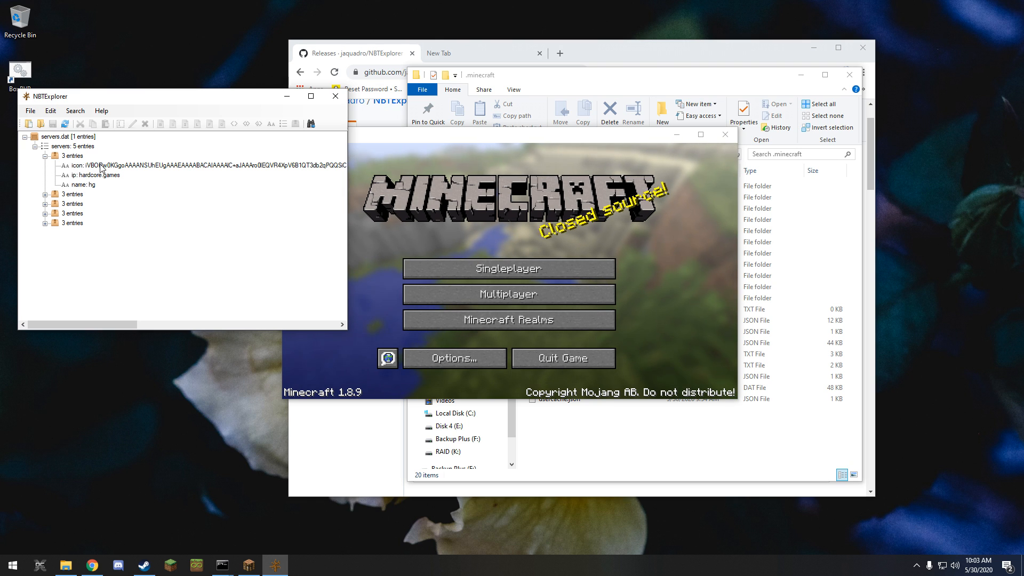
click(92, 174)
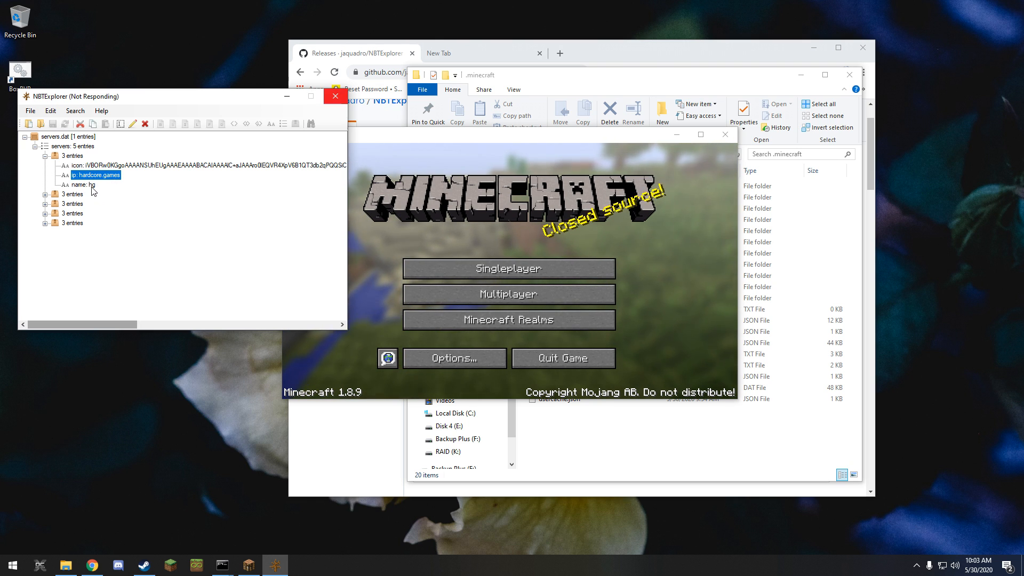
click(84, 184)
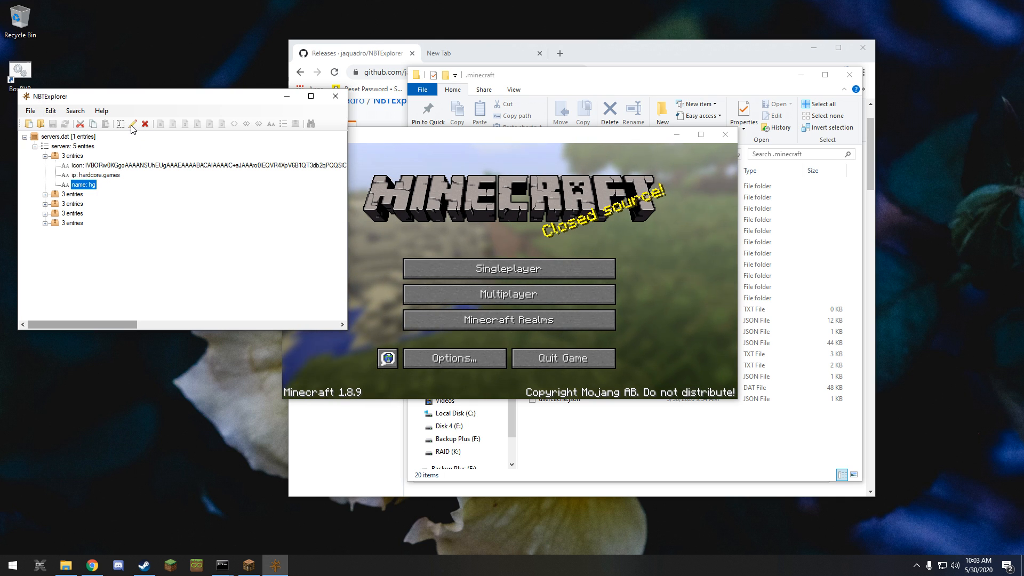
click(130, 123)
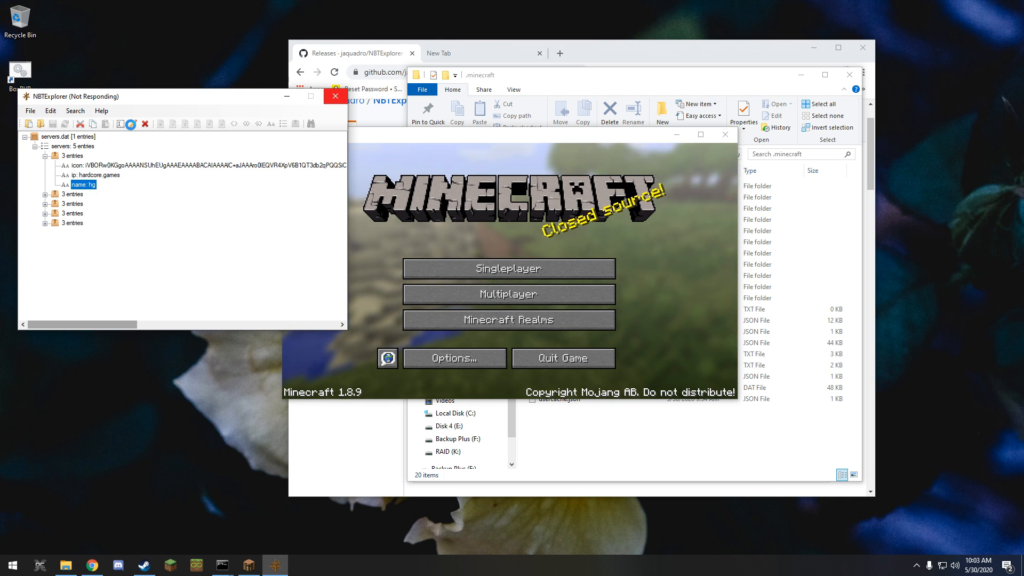
Open the hg name string for editing and replace it with a § formatting sign
double_click(83, 184)
text(§)
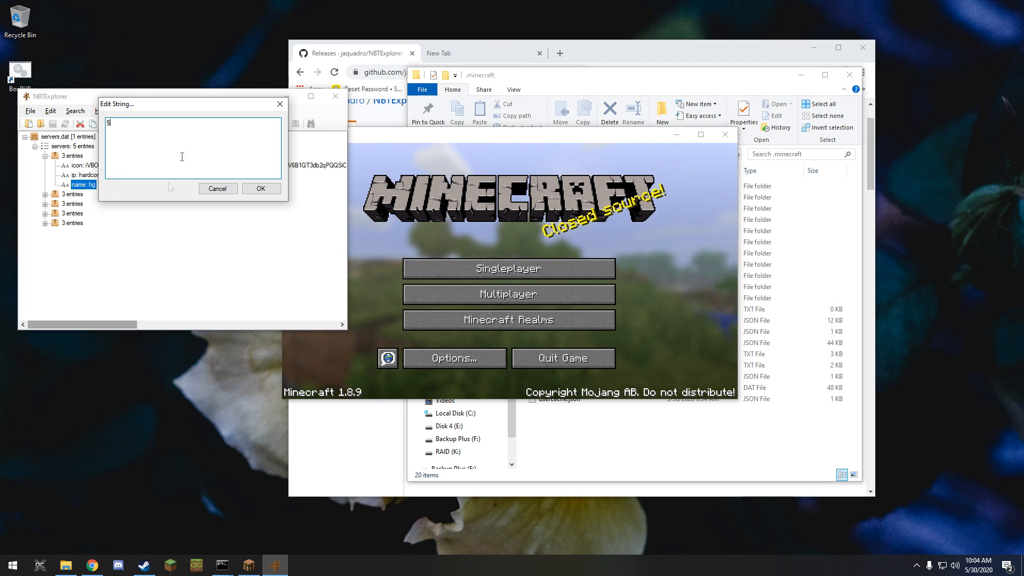
mouse_move(109, 476)
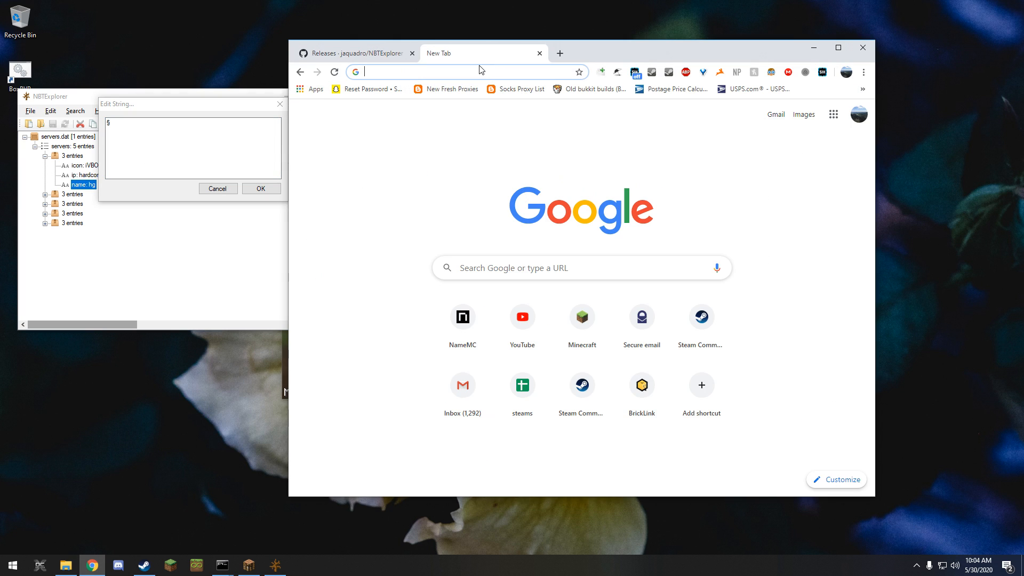
Search Google for minecraft formatting codes and bring the wiki's color code table into view
text(formatting codes)
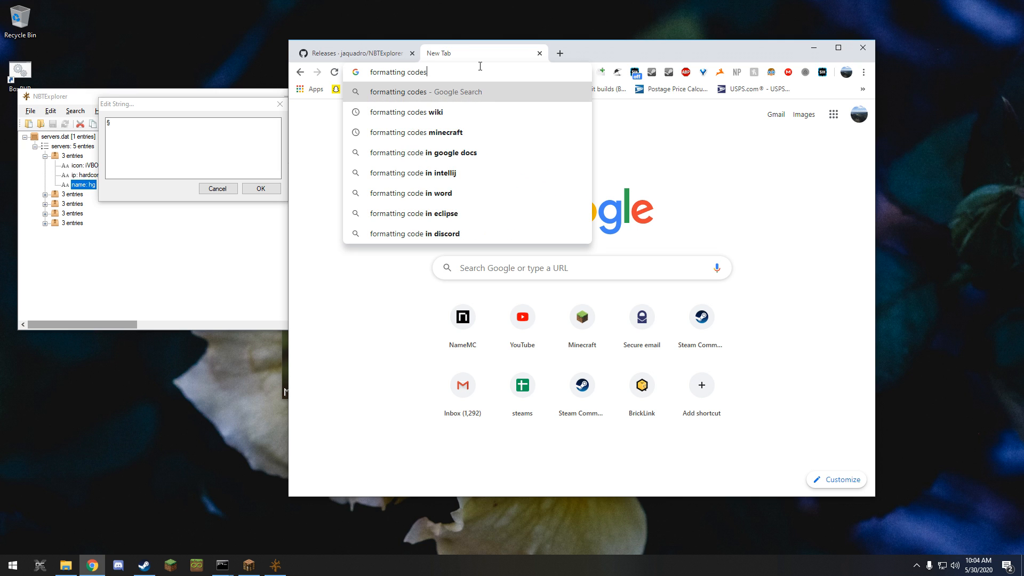
click(420, 133)
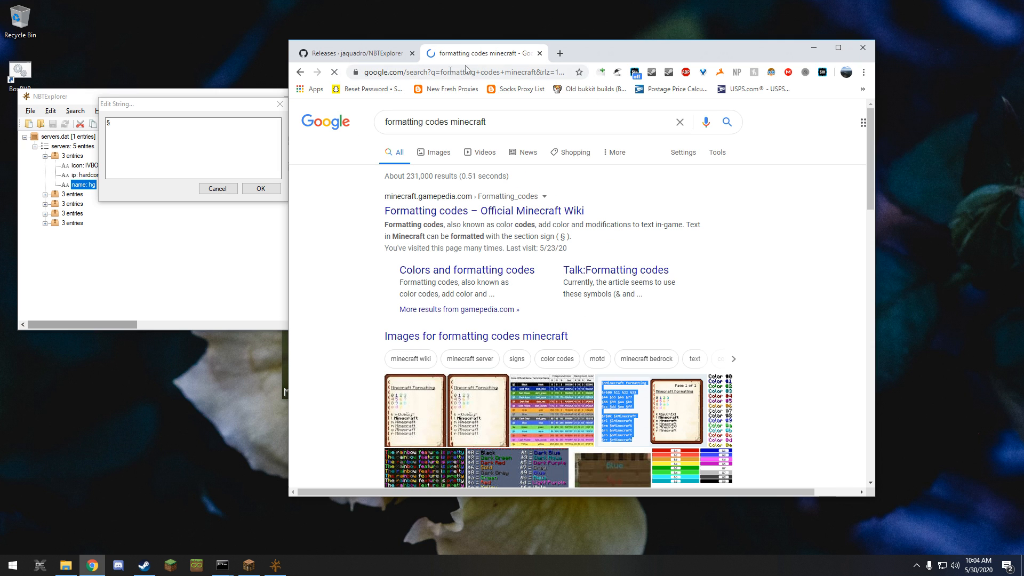
click(484, 210)
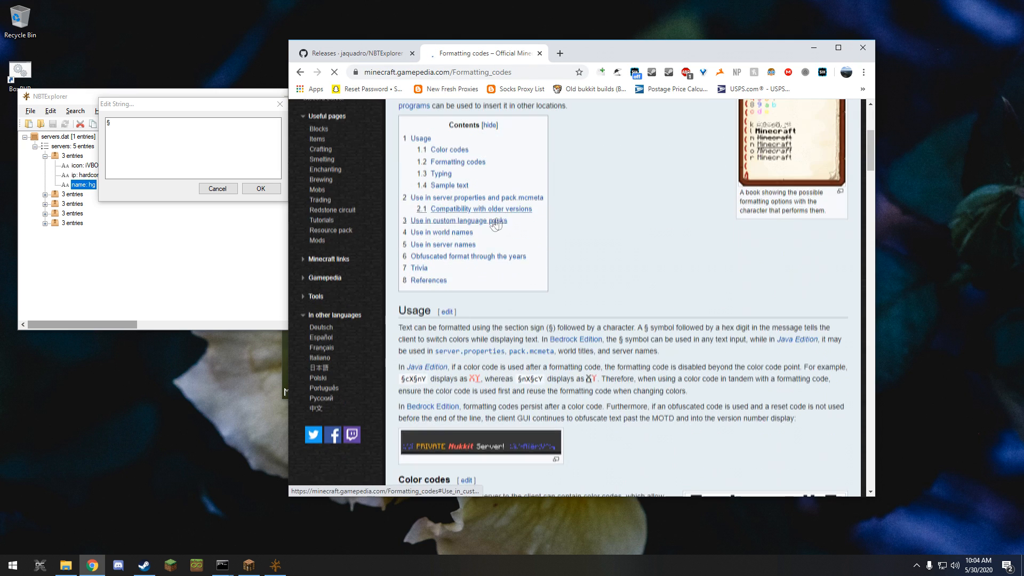
scroll(down, 3)
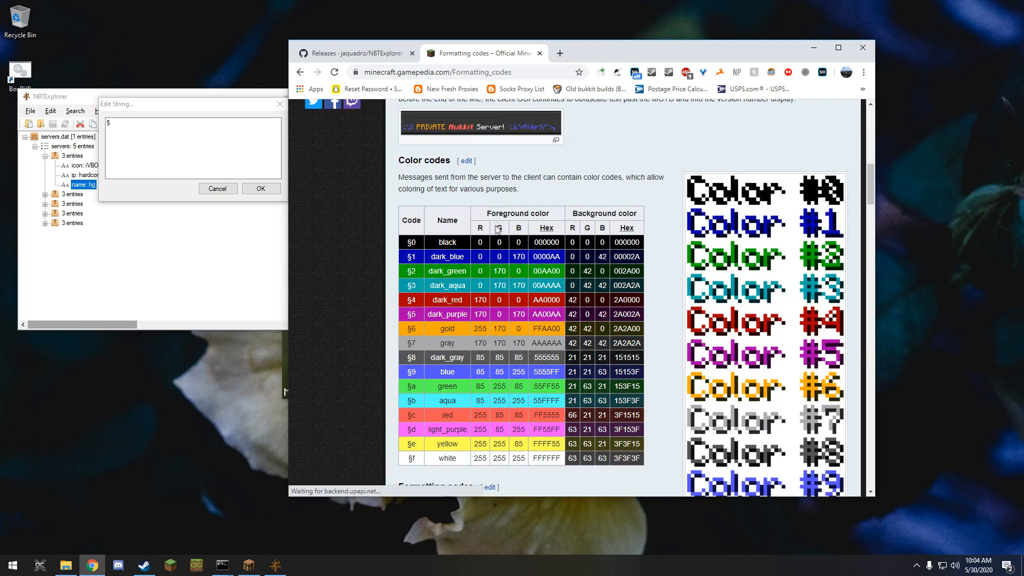
scroll(down, 3)
text(9)
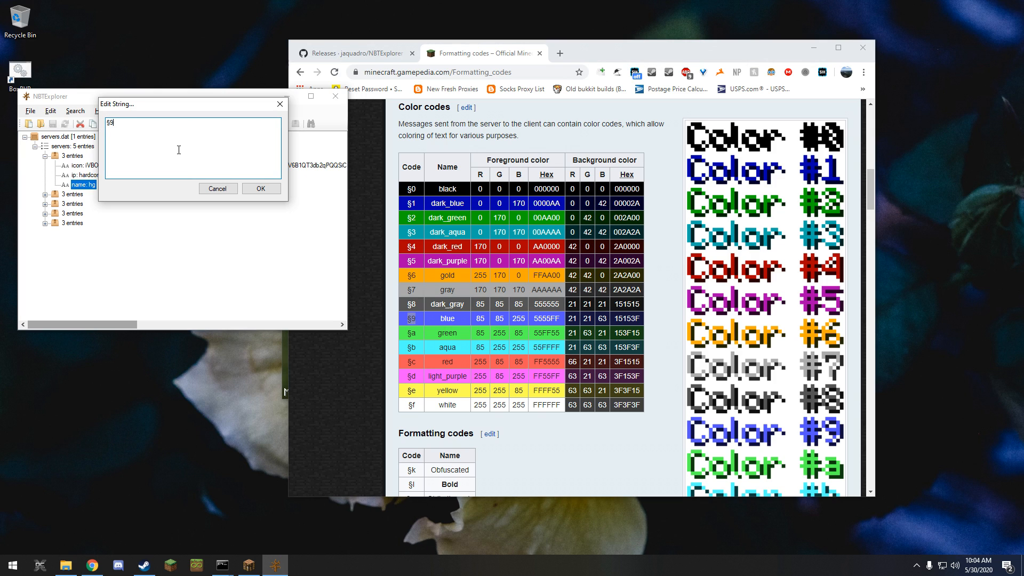
Complete the first server's name as §9Hardcore Games so it shows in blue
text(Hardcore Games)
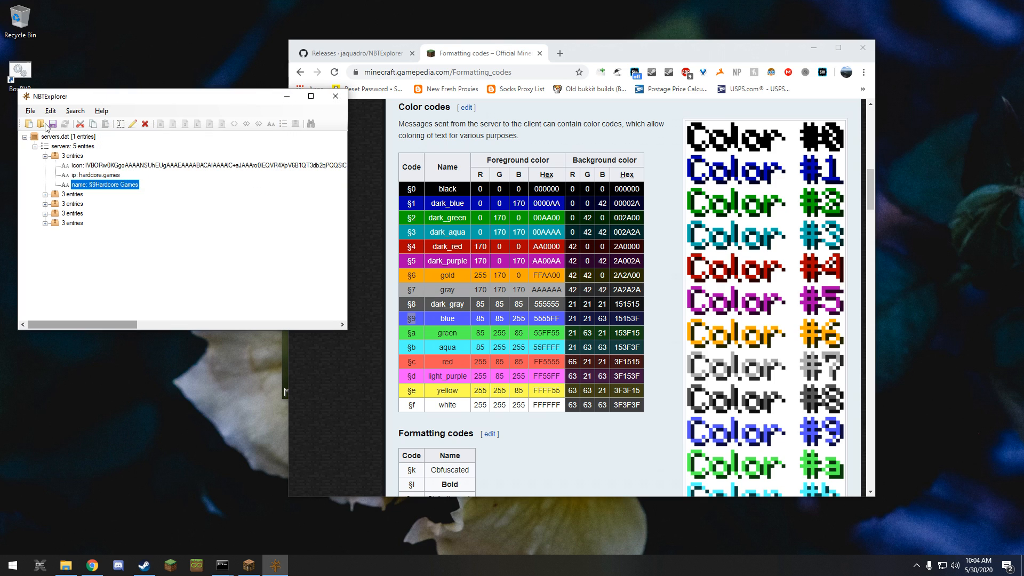
mouse_move(78, 99)
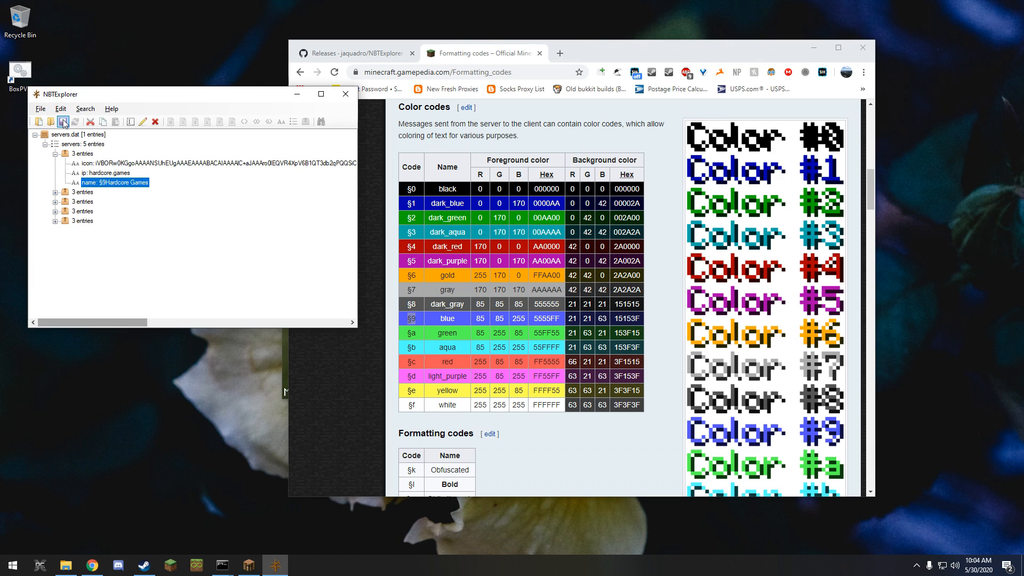
mouse_move(62, 122)
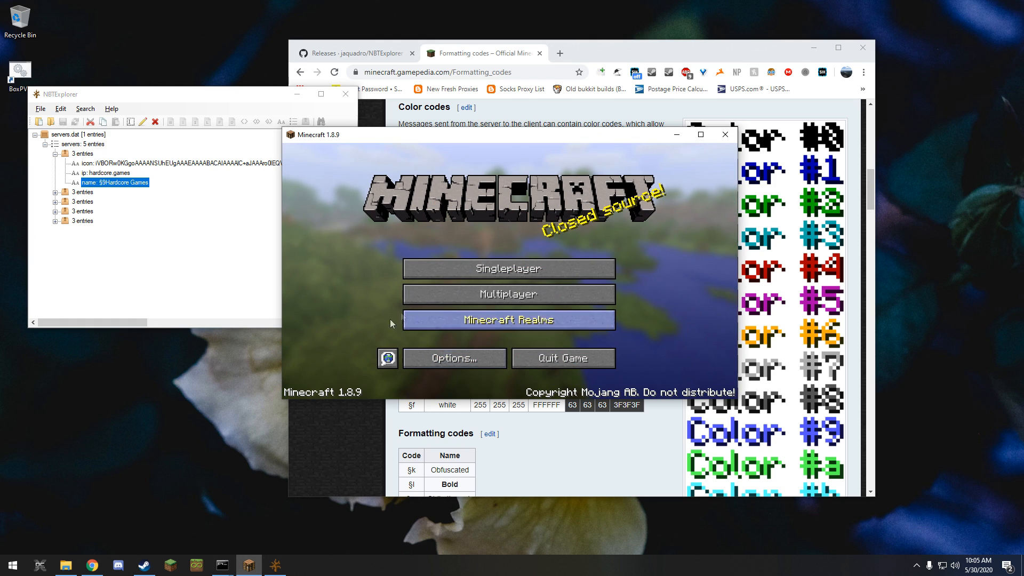
click(508, 294)
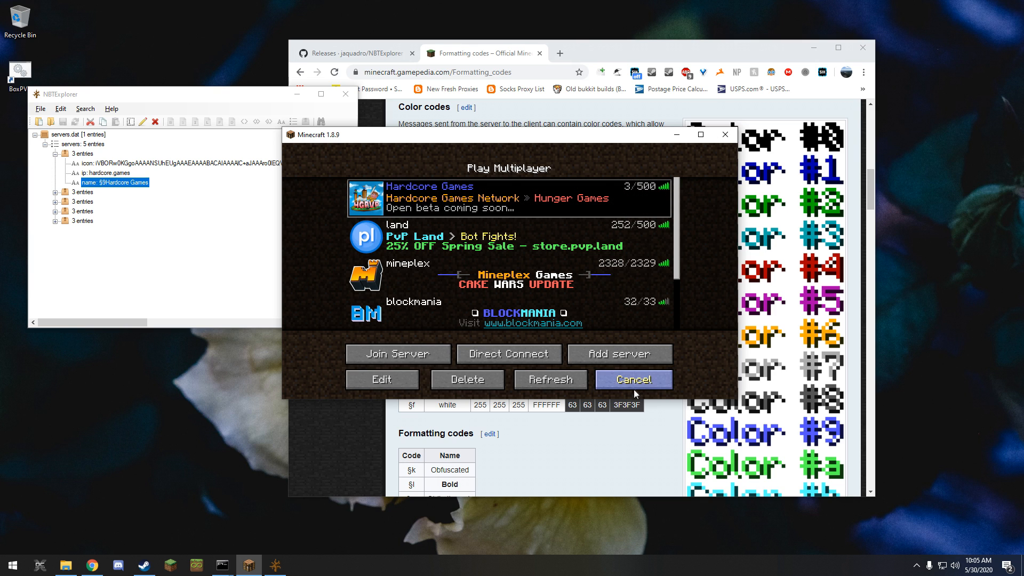
click(632, 380)
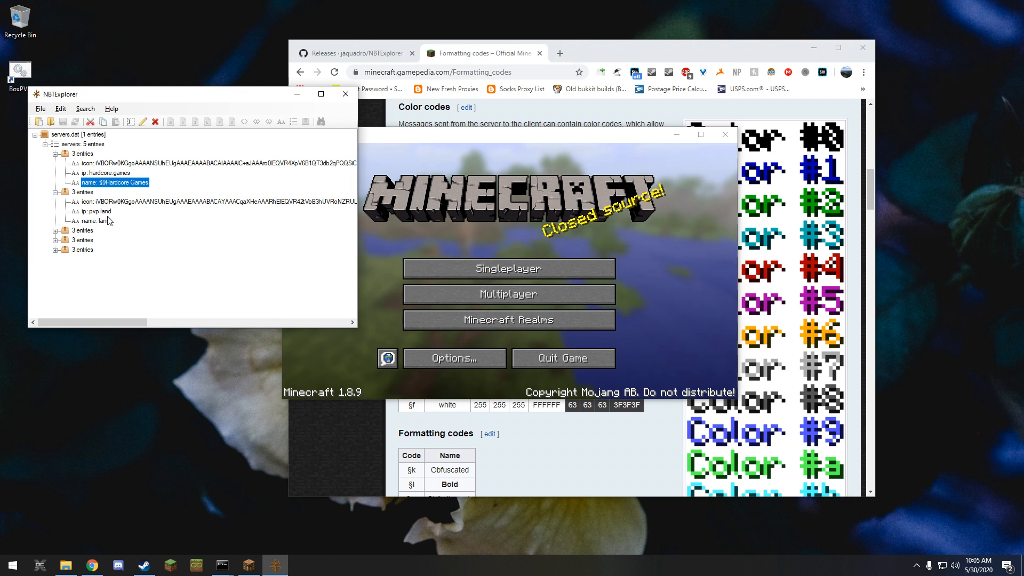
Rename the pvp.land server to §3PVP §dLand and save the server file
click(97, 221)
text(§3)
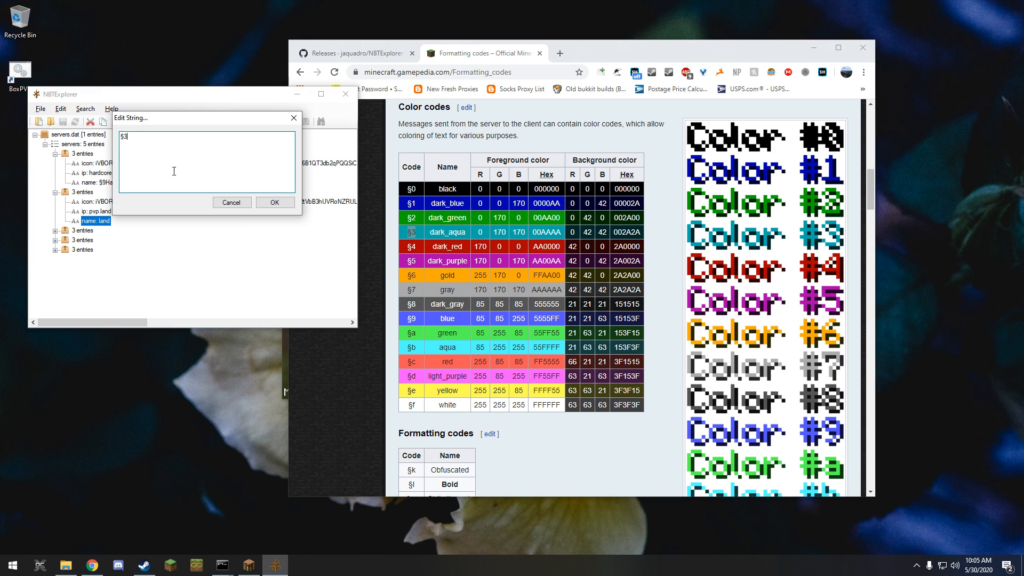
text(PVP)
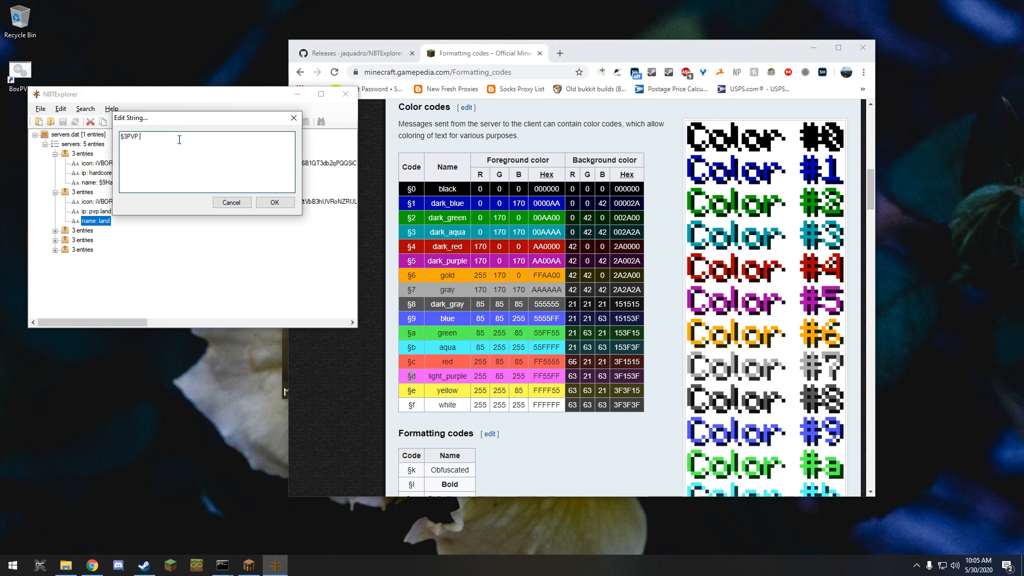
text(§dLand)
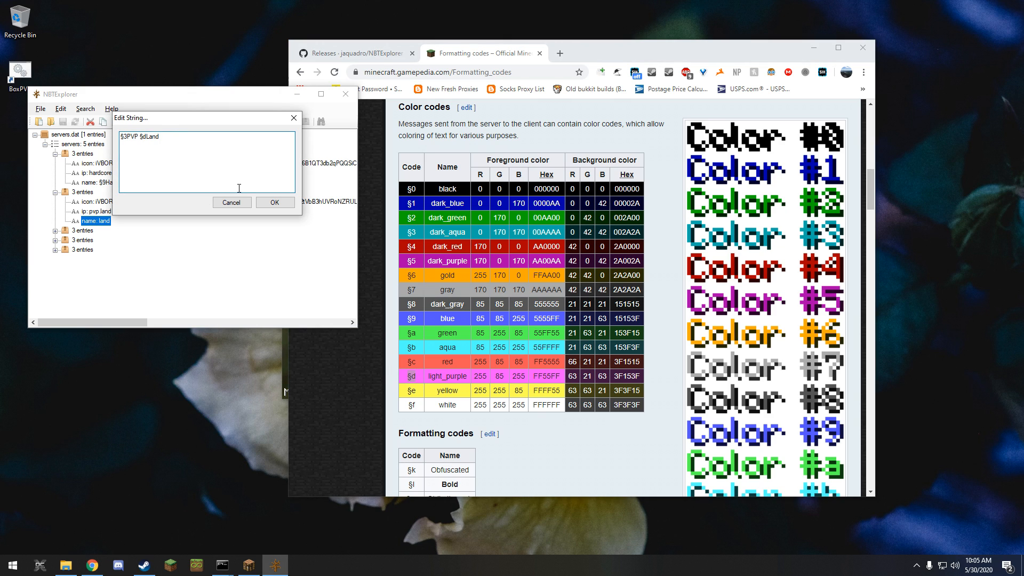
click(274, 202)
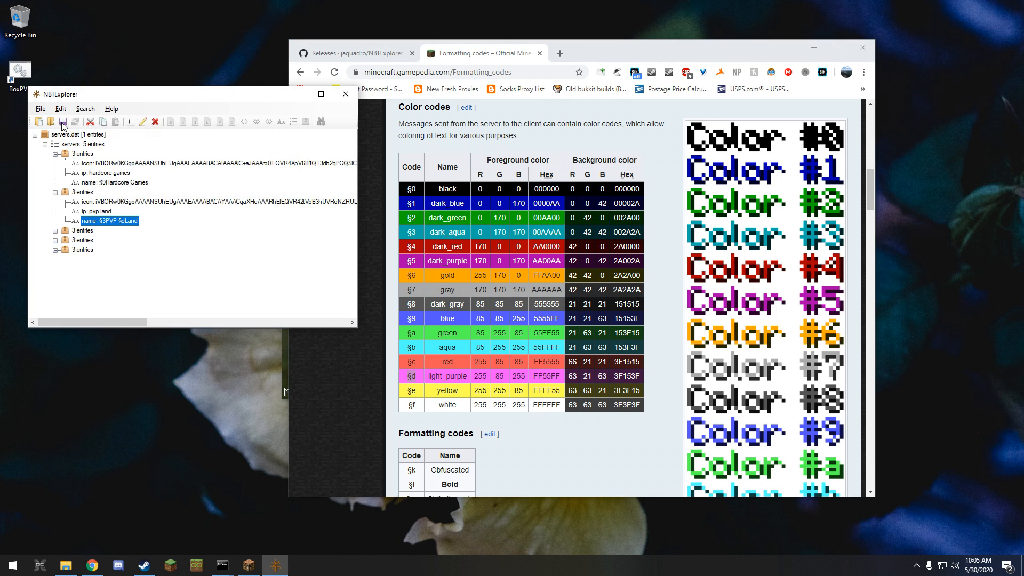
click(249, 565)
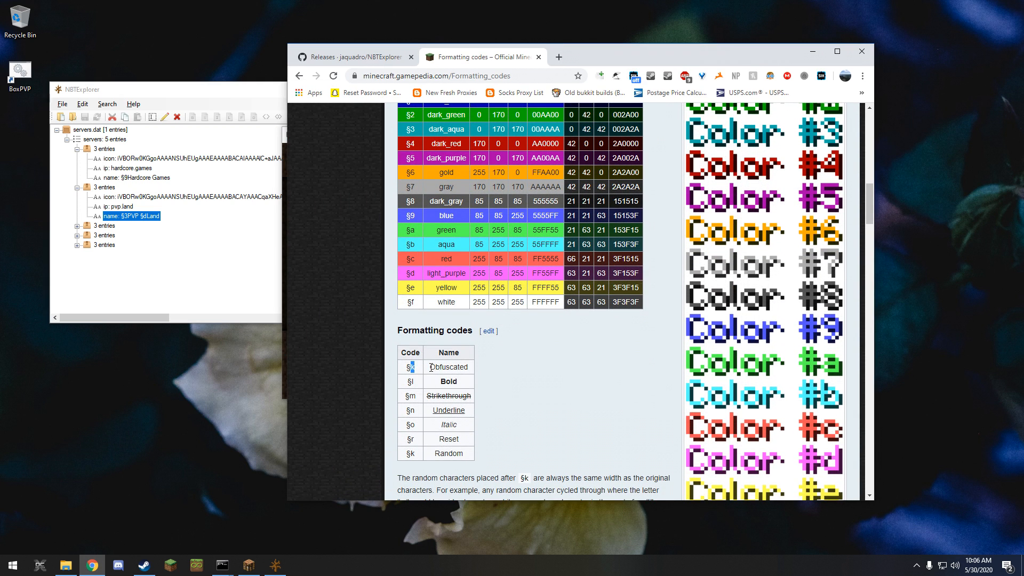
Scroll to the wiki's style code table and mark the Strikethrough and Italic entries
scroll(down, 3)
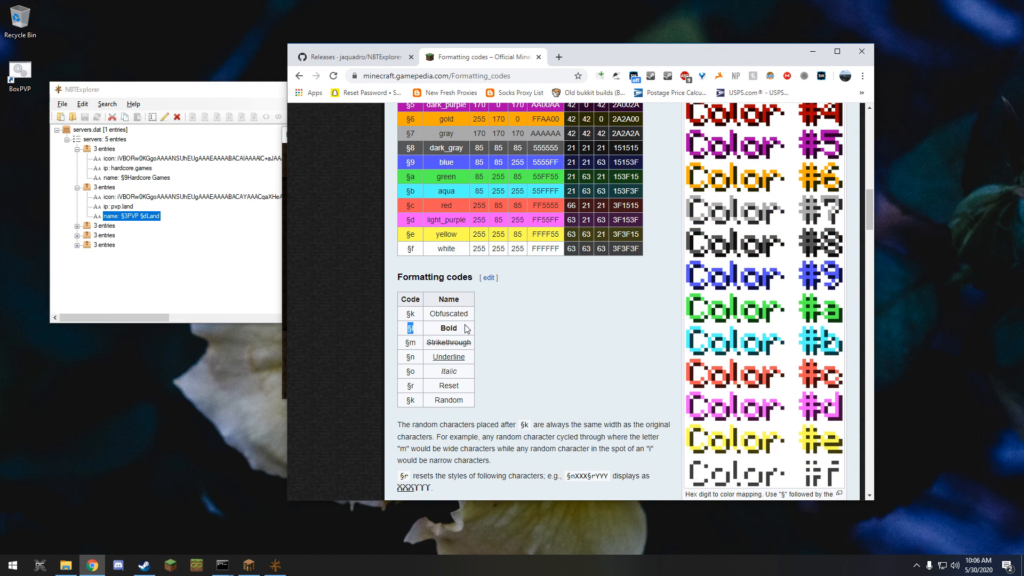
double_click(448, 342)
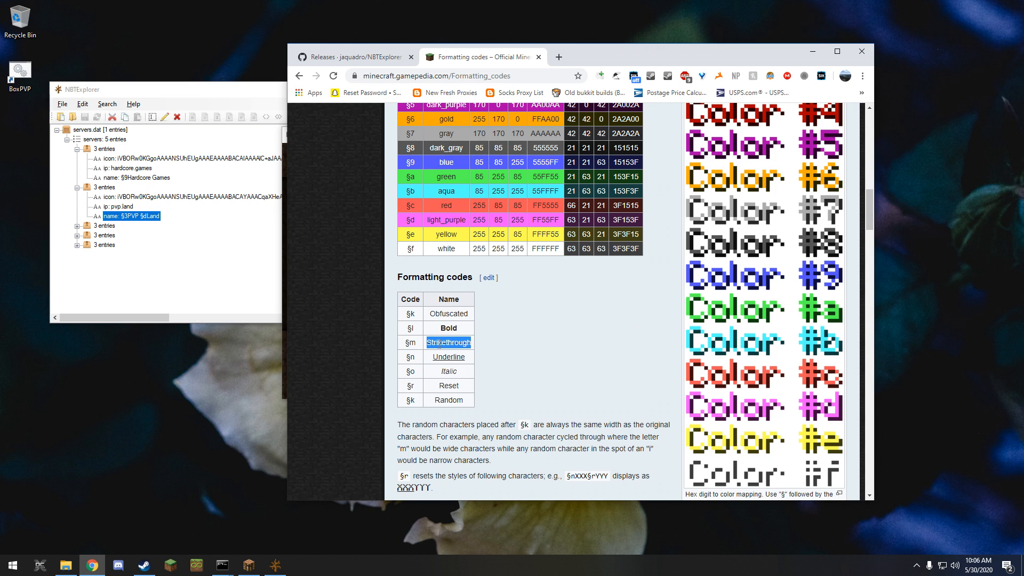
double_click(447, 371)
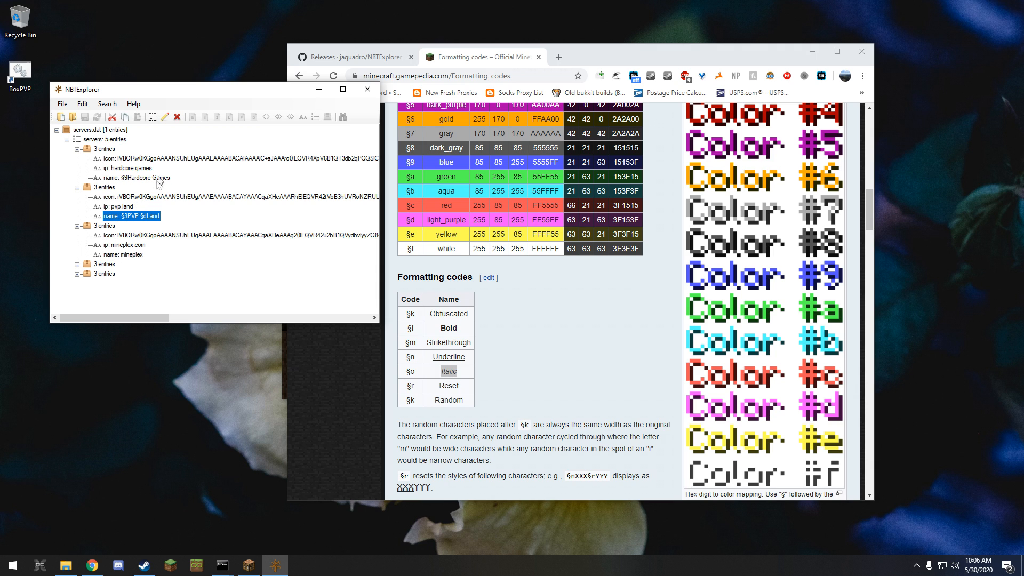
Rename the mineplex server to Mineplex with yellow, bold and italic (§o) format codes
double_click(120, 254)
text(§e§l)
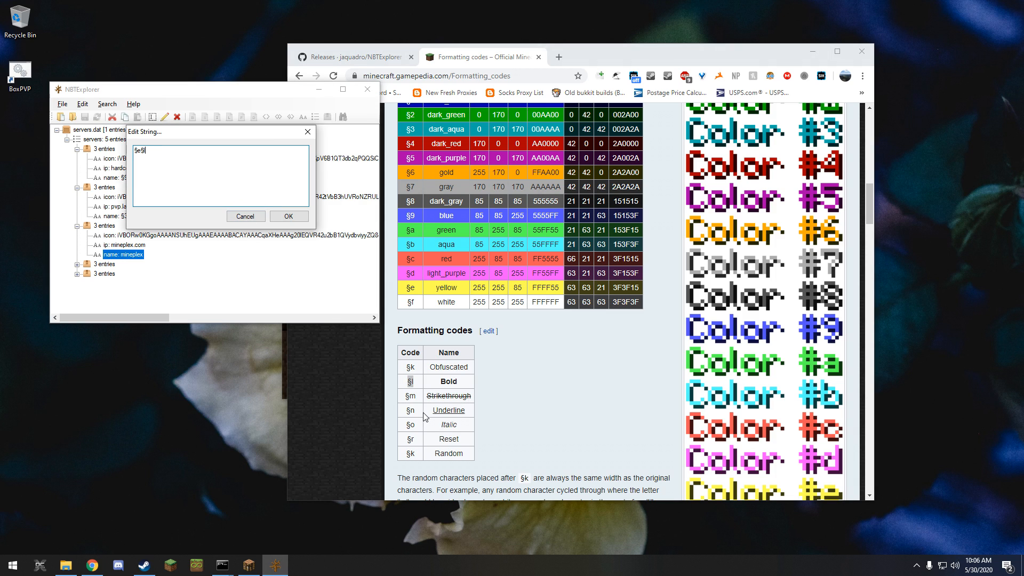
text(§o)
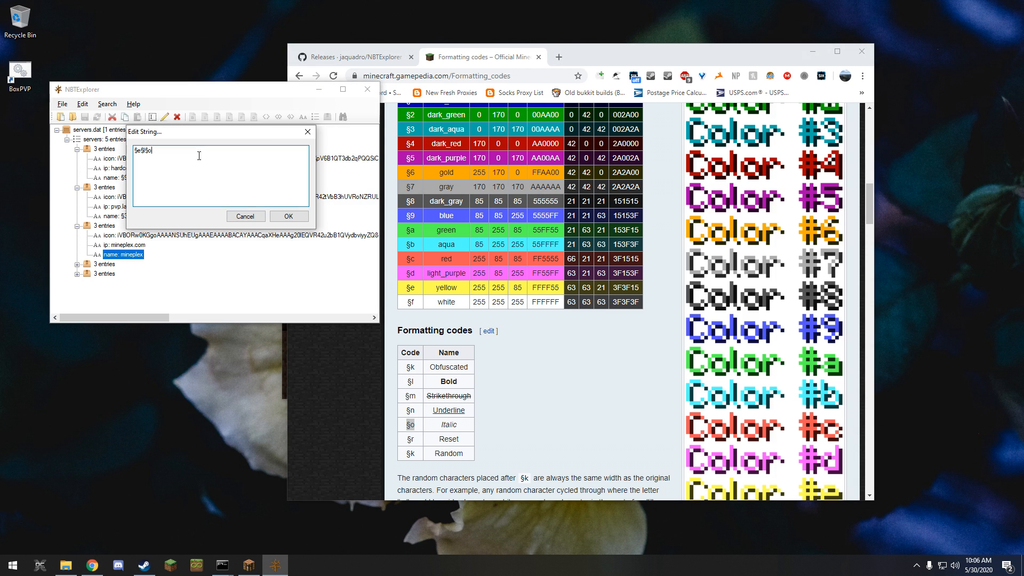
text(Mineplex)
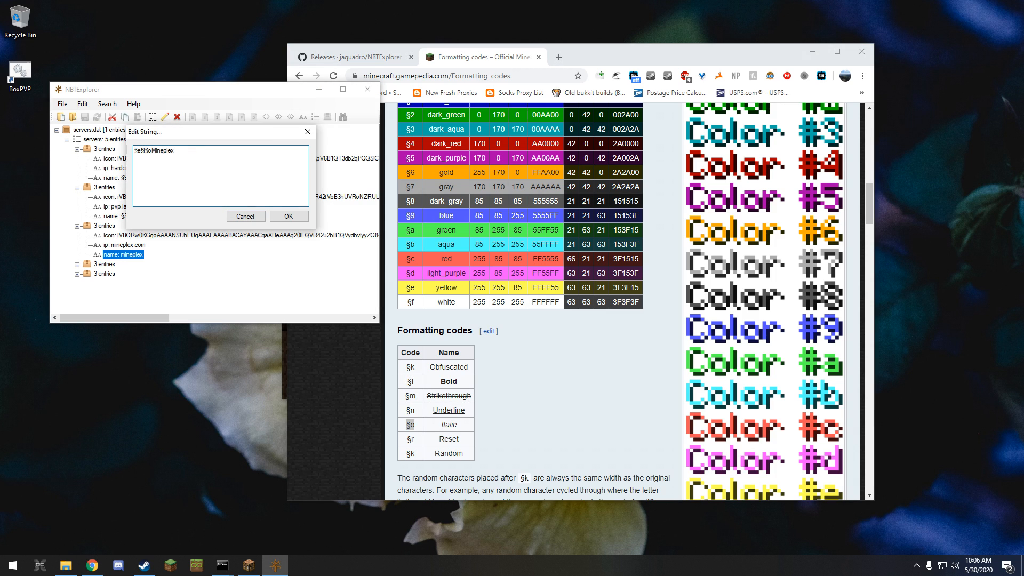
click(288, 216)
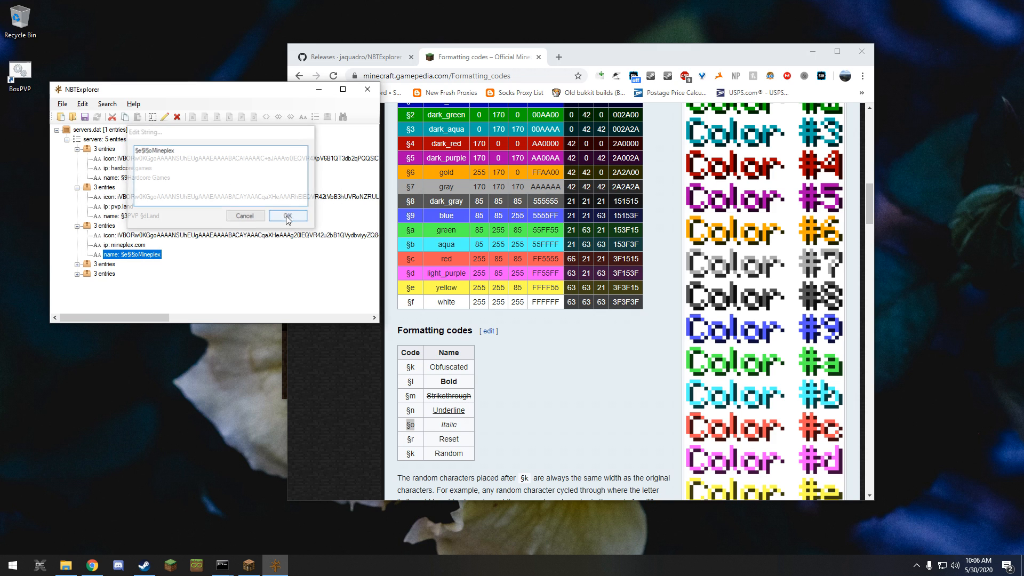
Save the server file and check the styled names in Minecraft's Multiplayer list
click(288, 215)
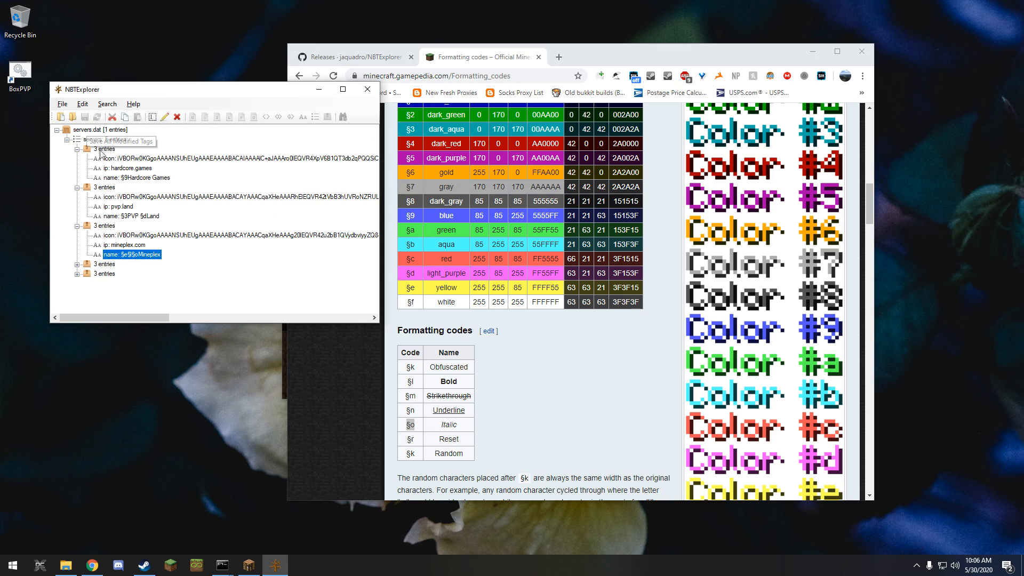
click(247, 565)
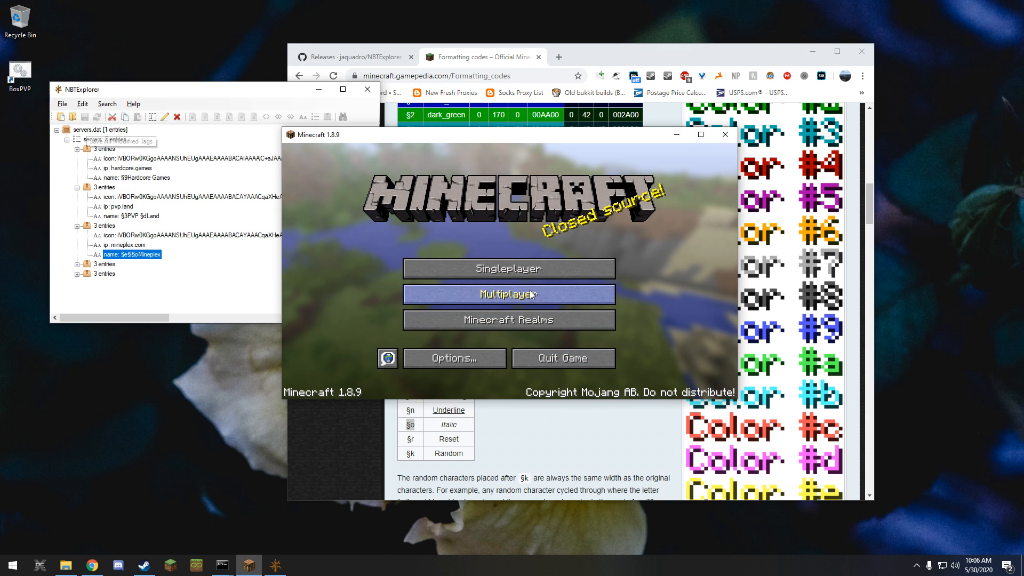
click(507, 294)
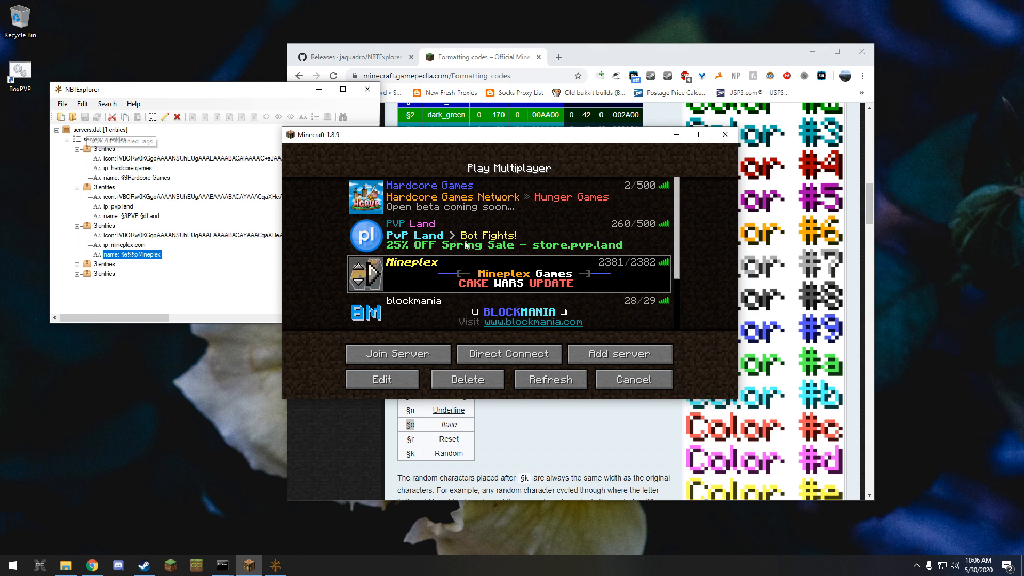